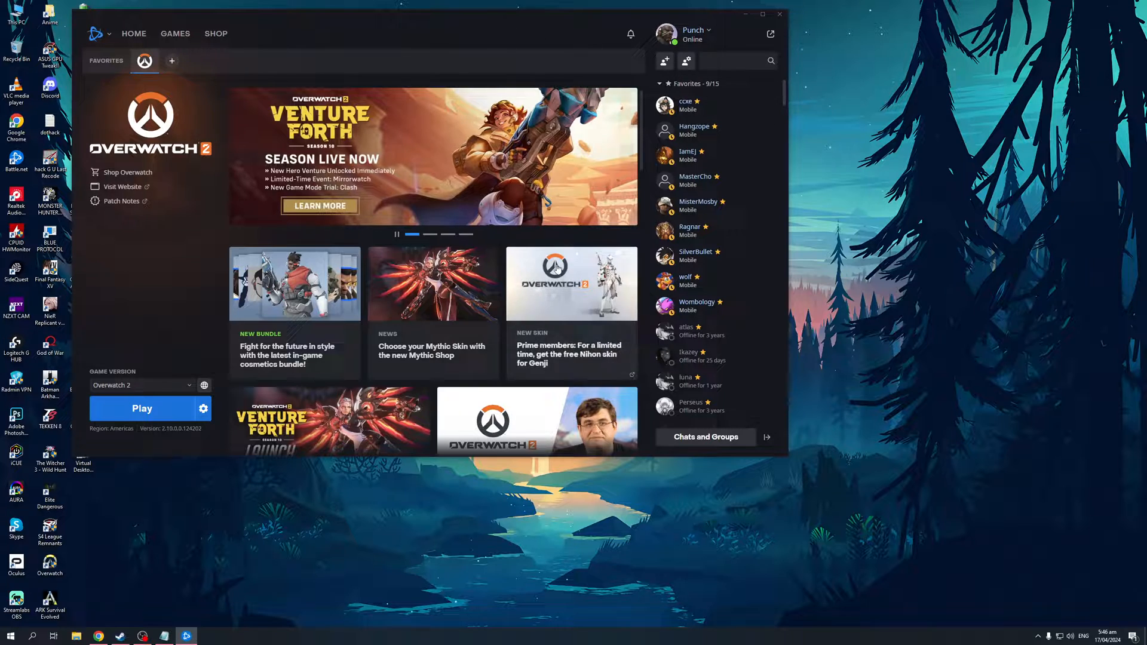
pyautogui.moveTo(210, 315)
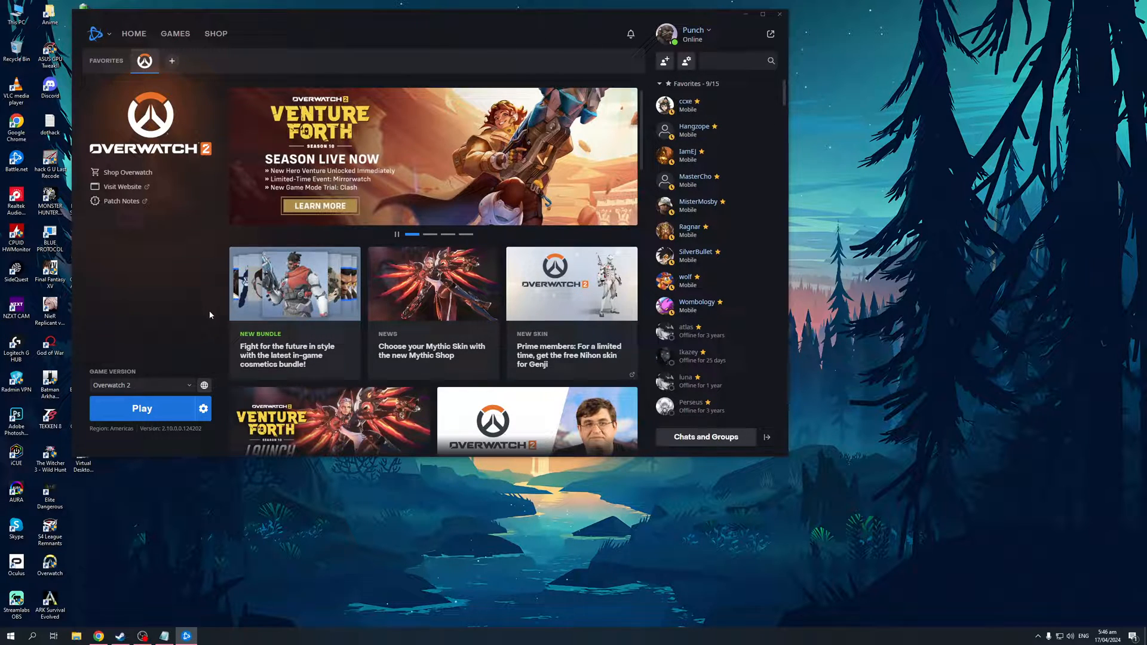
pyautogui.moveTo(183, 288)
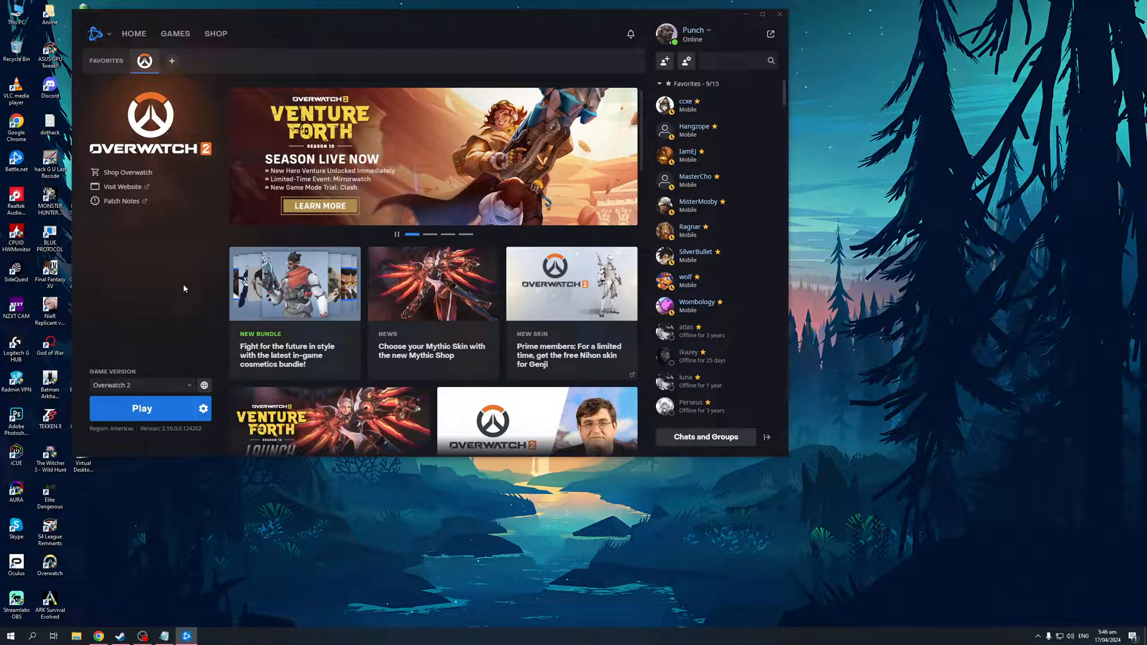
pyautogui.moveTo(186, 328)
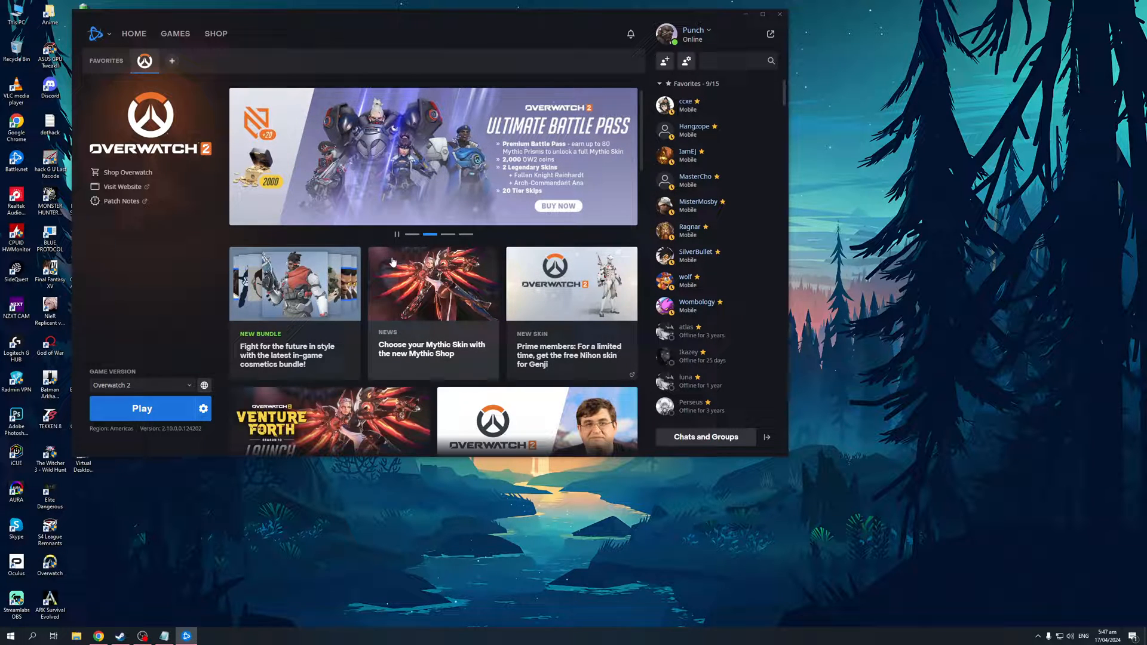
pyautogui.moveTo(195, 317)
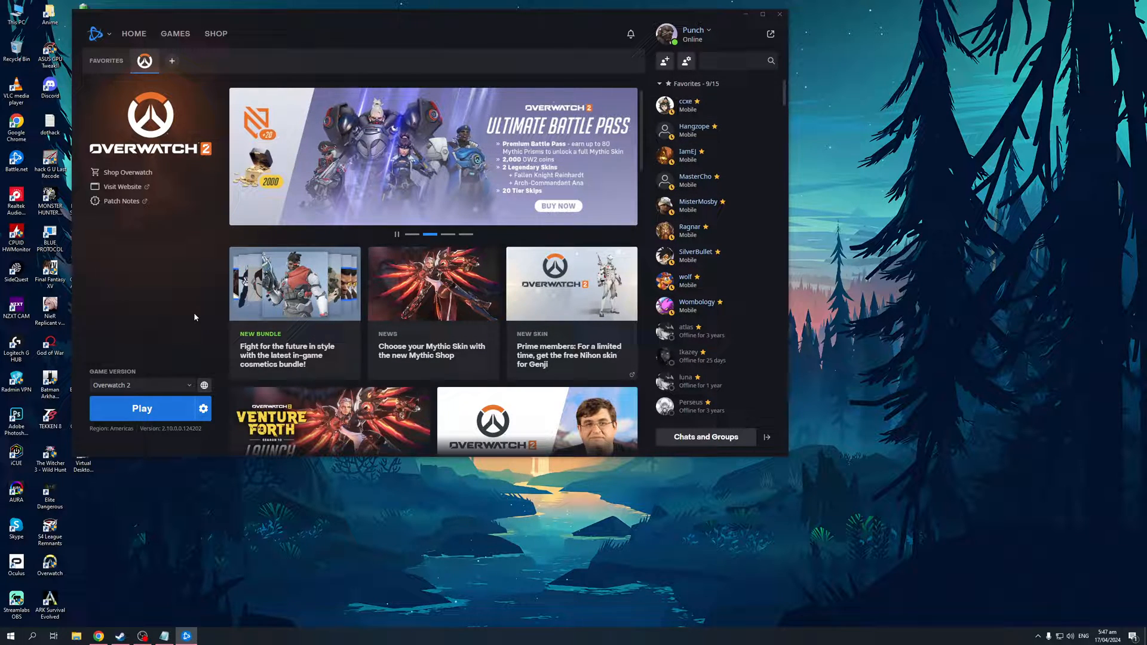
pyautogui.moveTo(718, 36)
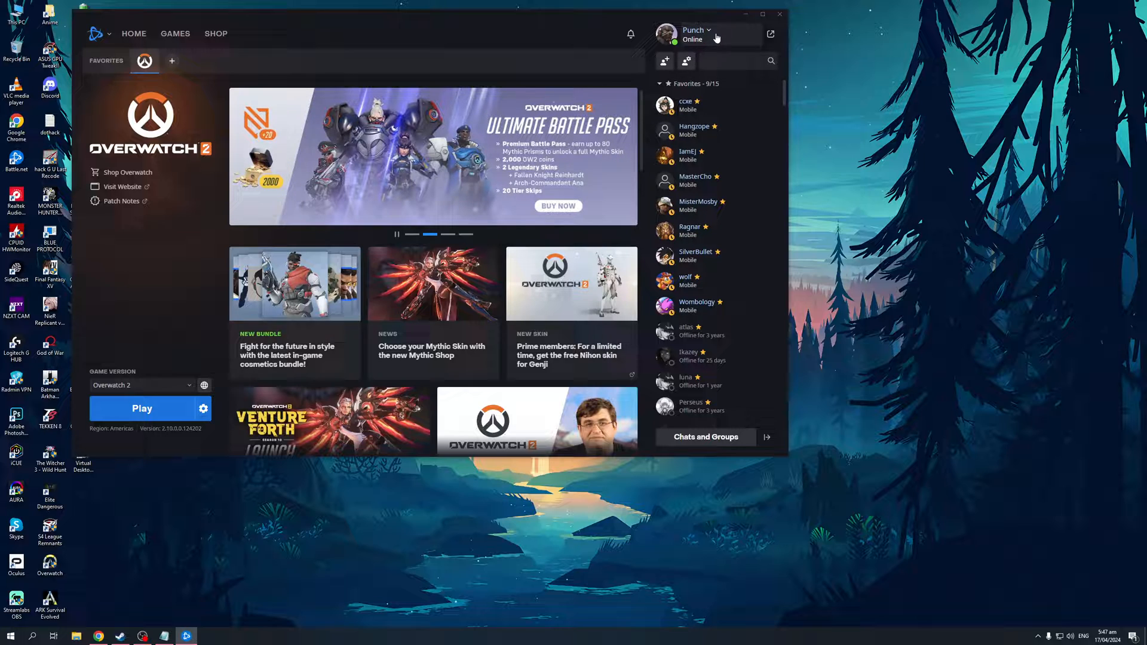
# Open the account dropdown from the profile name at the top right of the launcher
pyautogui.click(696, 30)
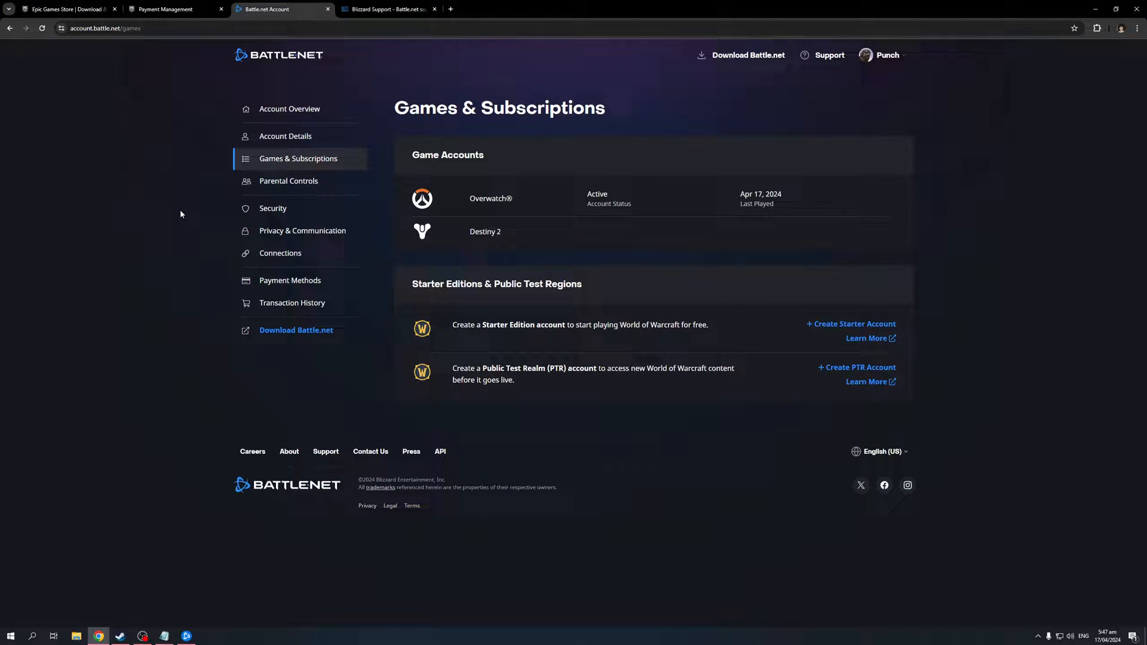
pyautogui.moveTo(179, 254)
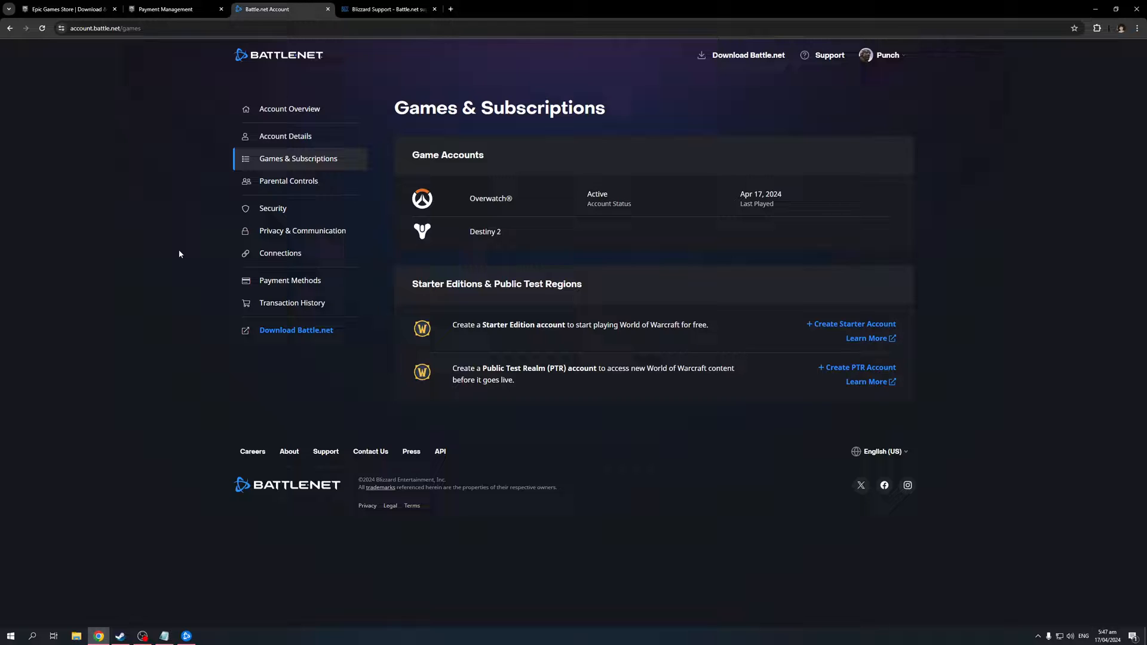
pyautogui.moveTo(650, 388)
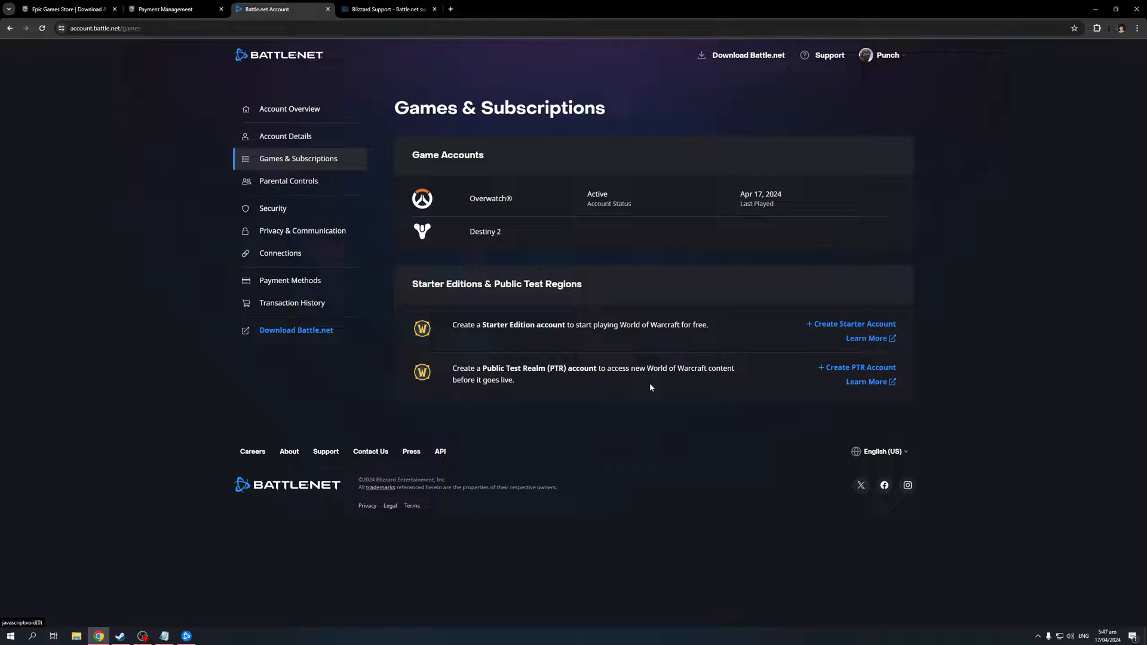
pyautogui.moveTo(323, 538)
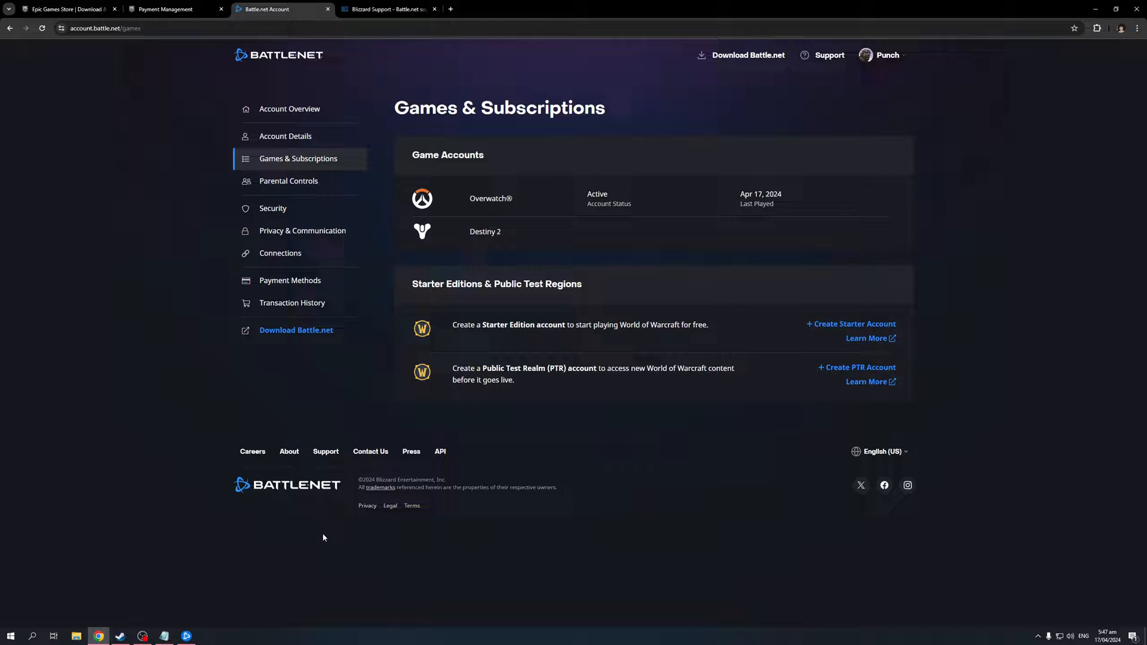
pyautogui.moveTo(160, 389)
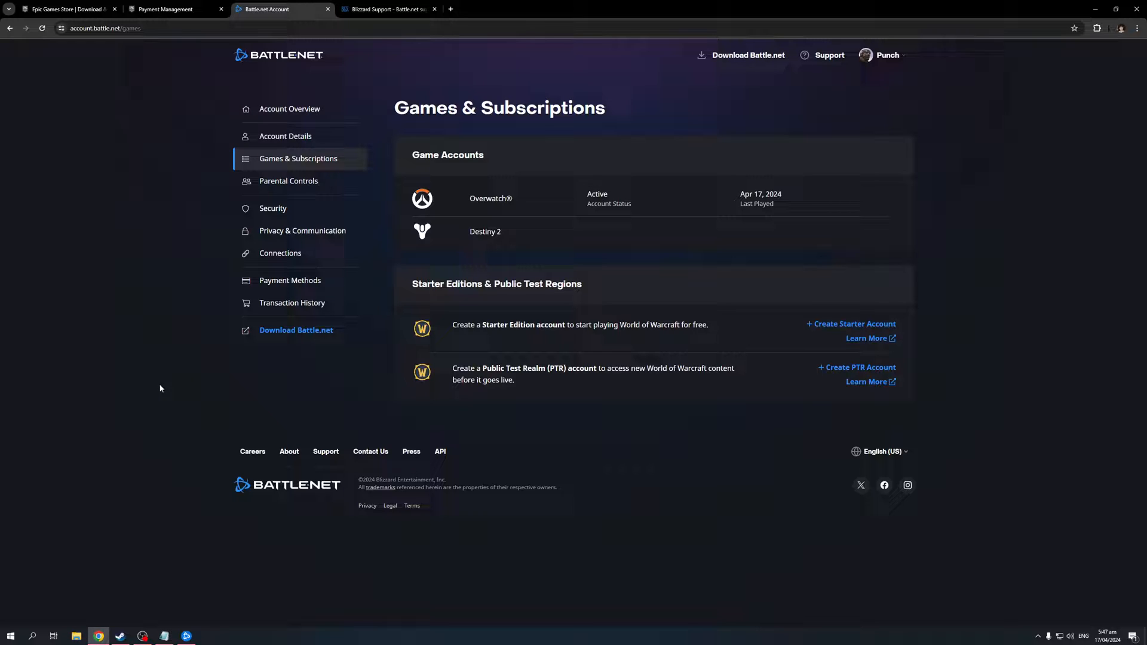
pyautogui.moveTo(113, 306)
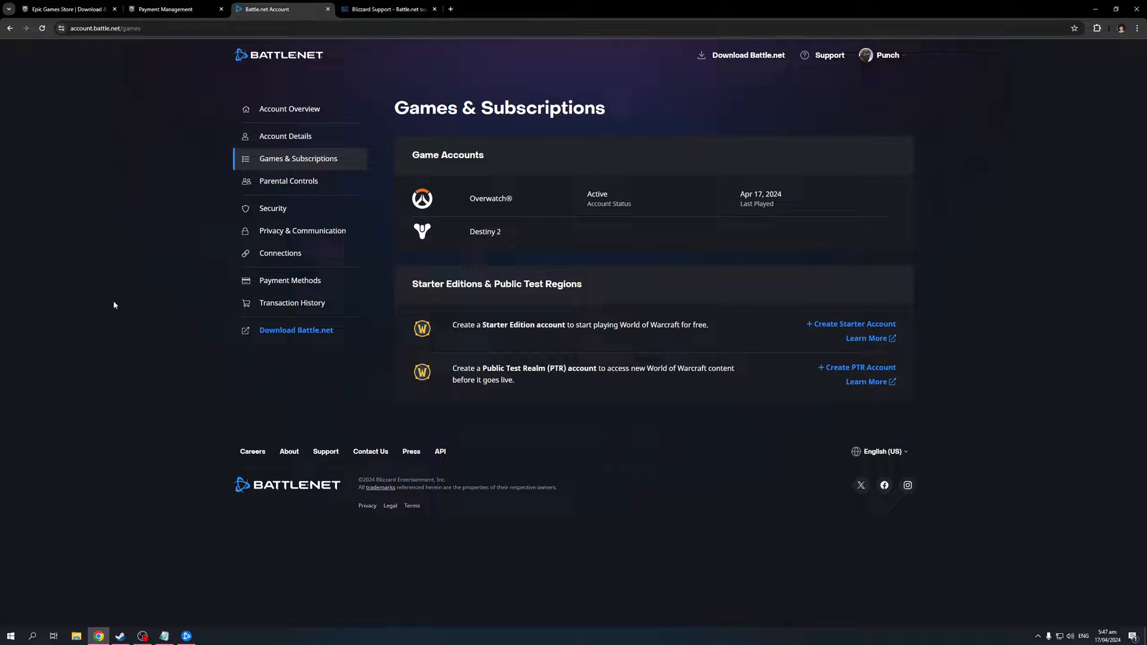
pyautogui.moveTo(292, 302)
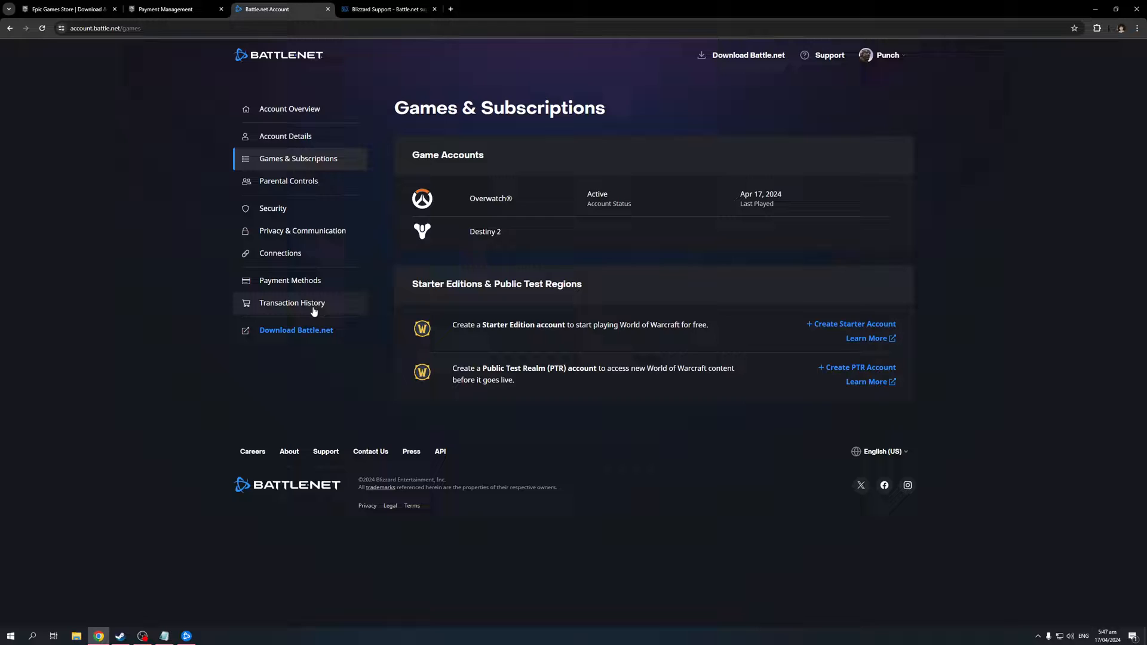
pyautogui.moveTo(130, 38)
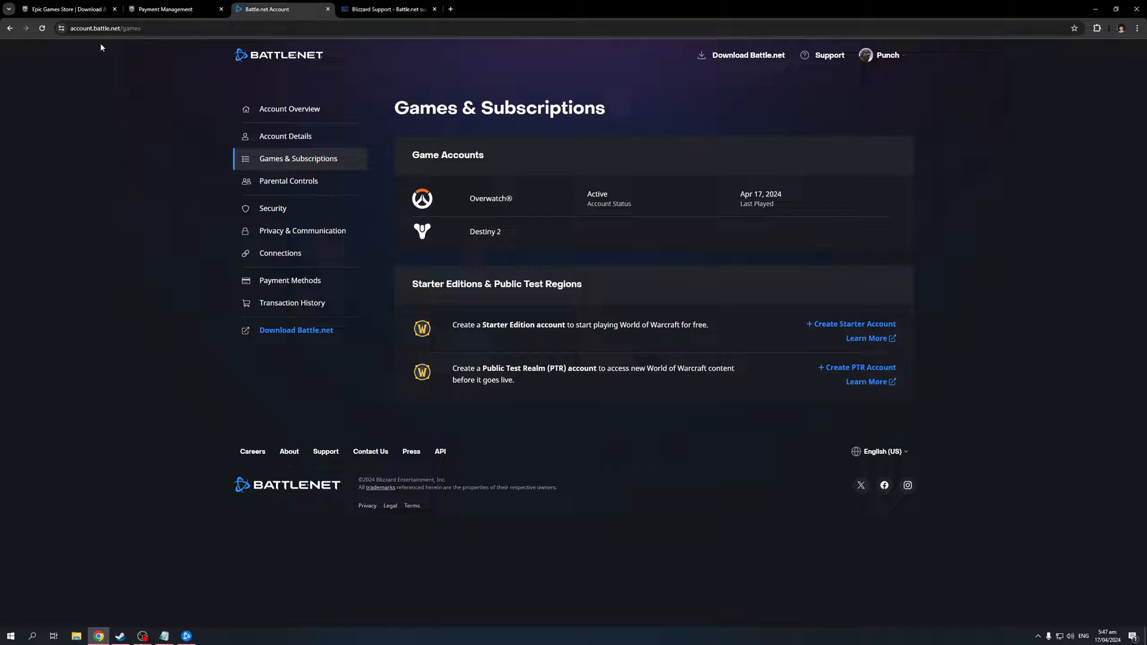
pyautogui.moveTo(191, 237)
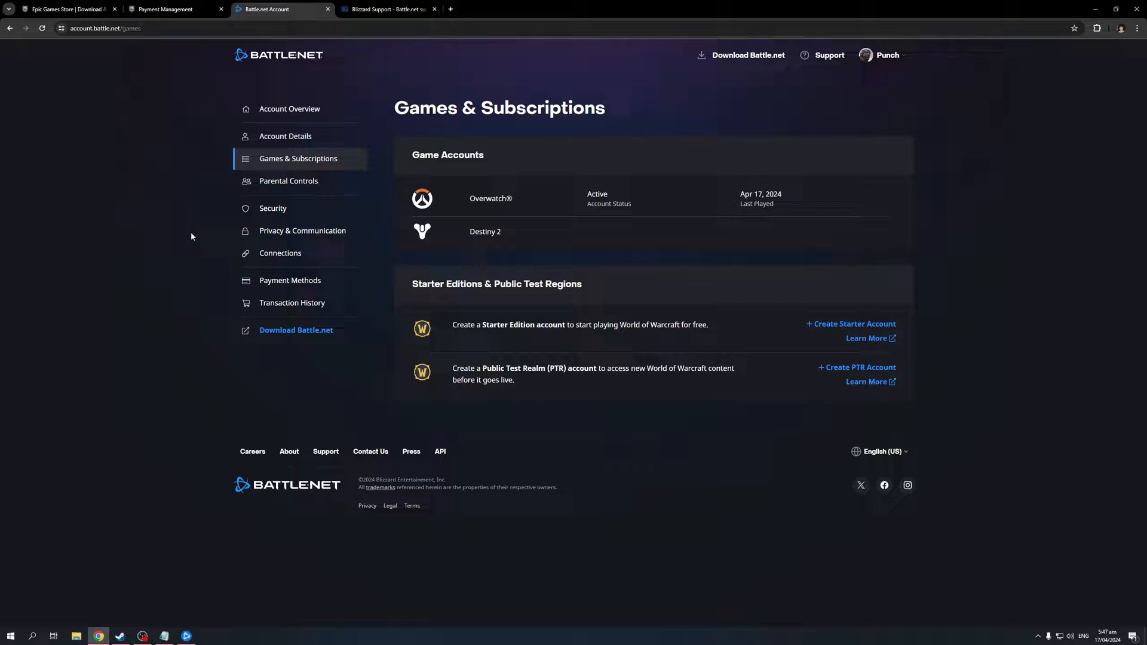
pyautogui.moveTo(138, 212)
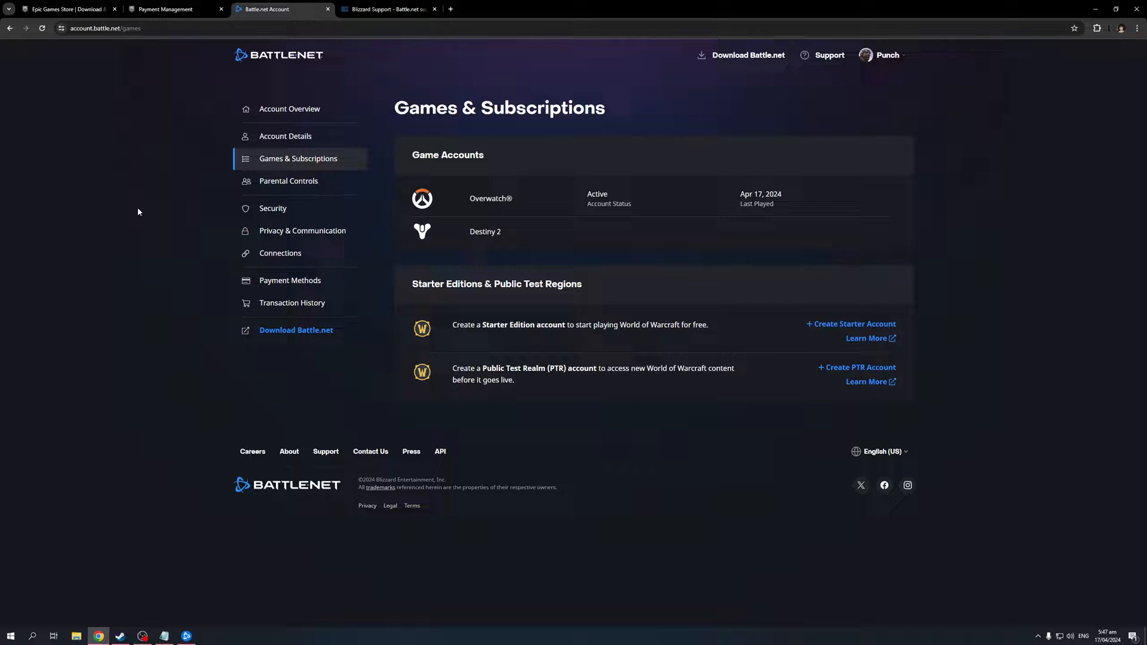
pyautogui.moveTo(316, 212)
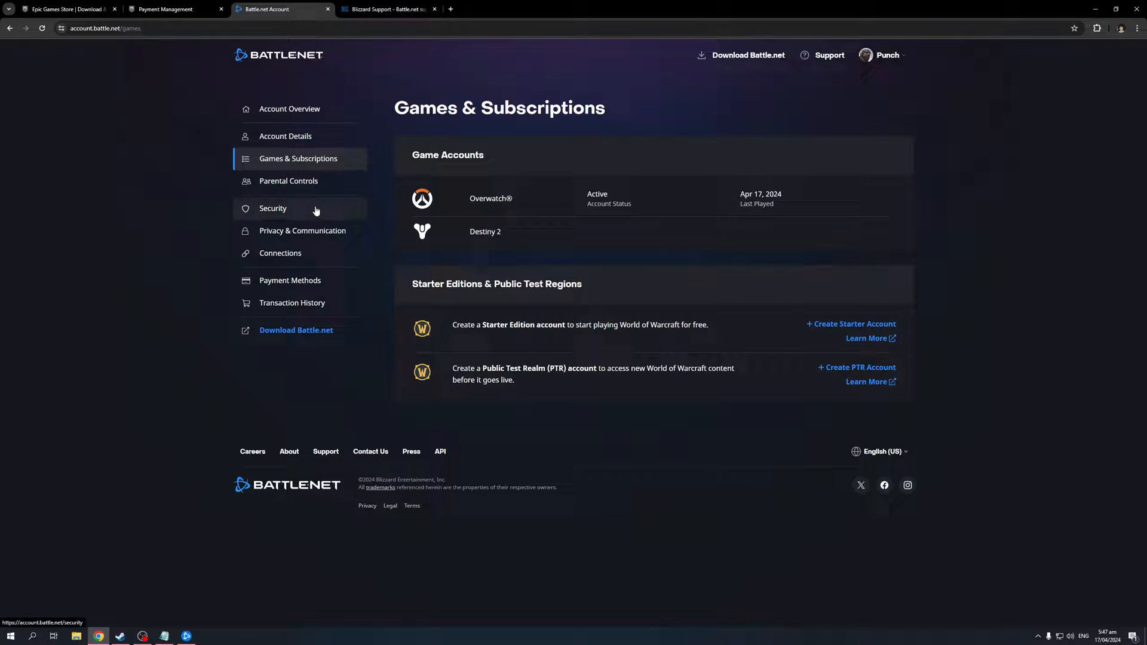
pyautogui.click(273, 209)
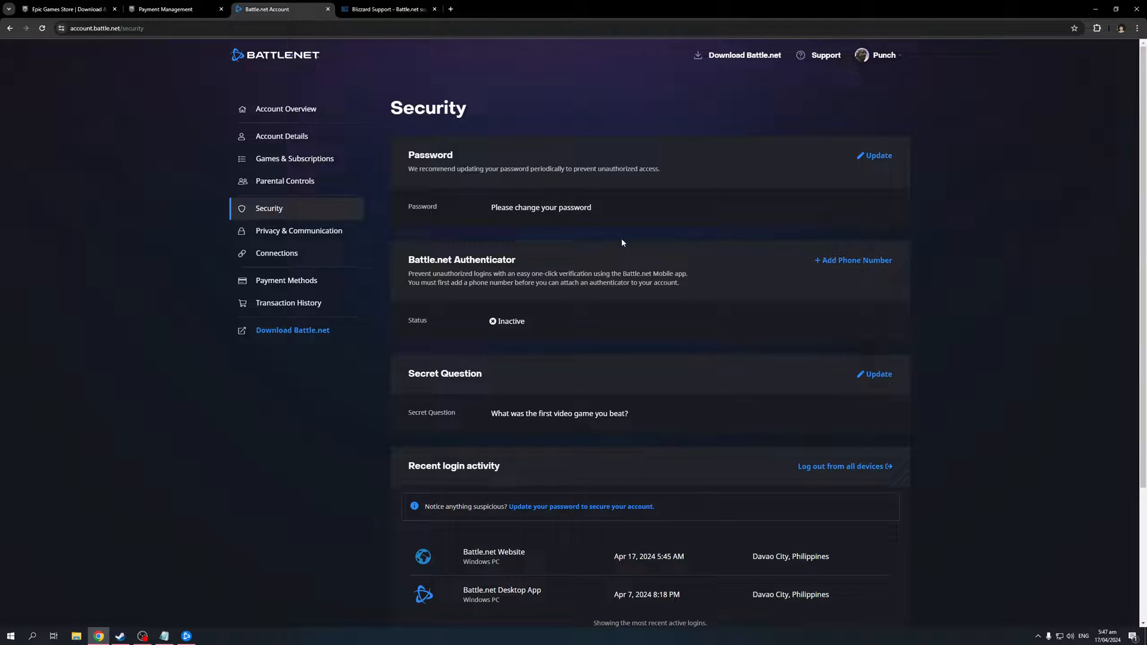
pyautogui.moveTo(495, 320)
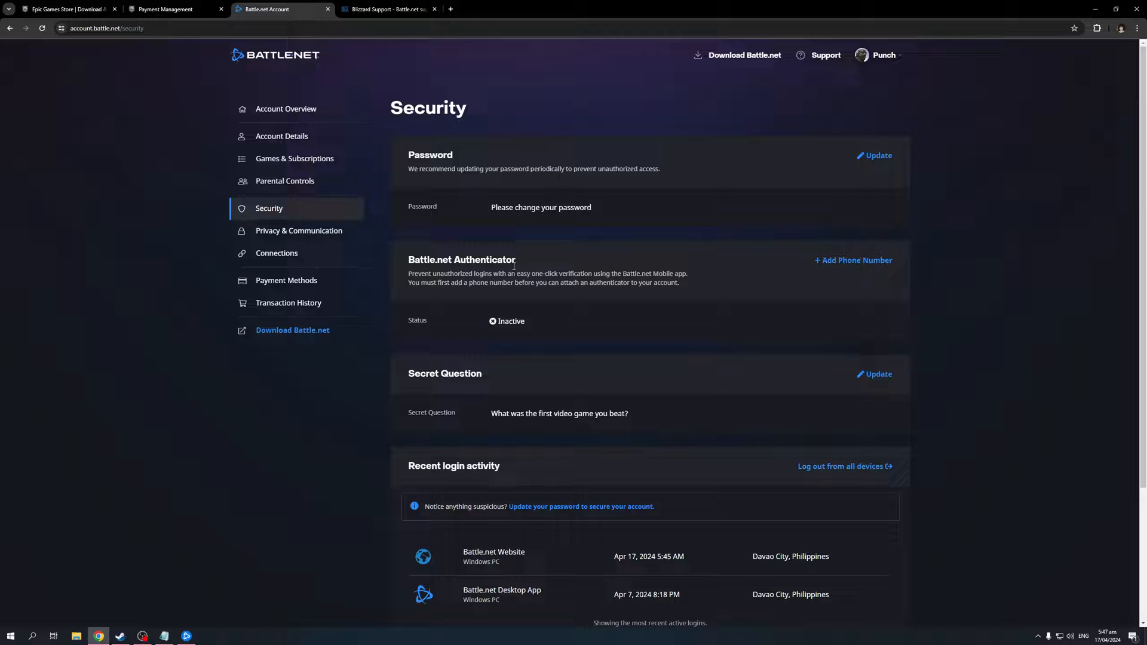
pyautogui.moveTo(798, 299)
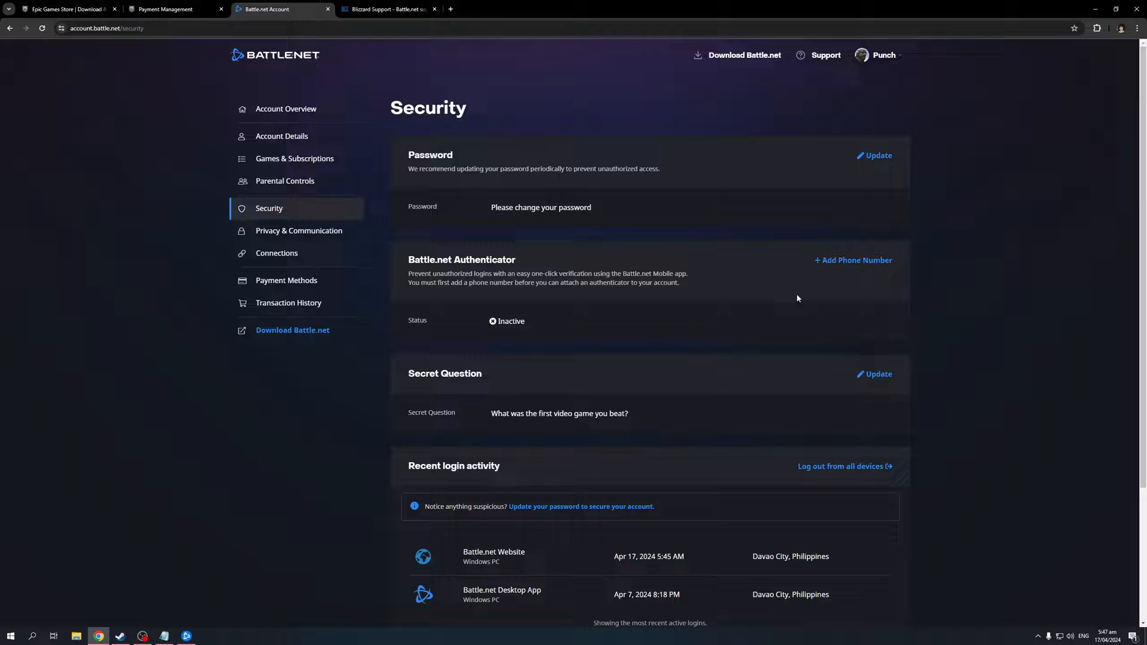
pyautogui.moveTo(707, 321)
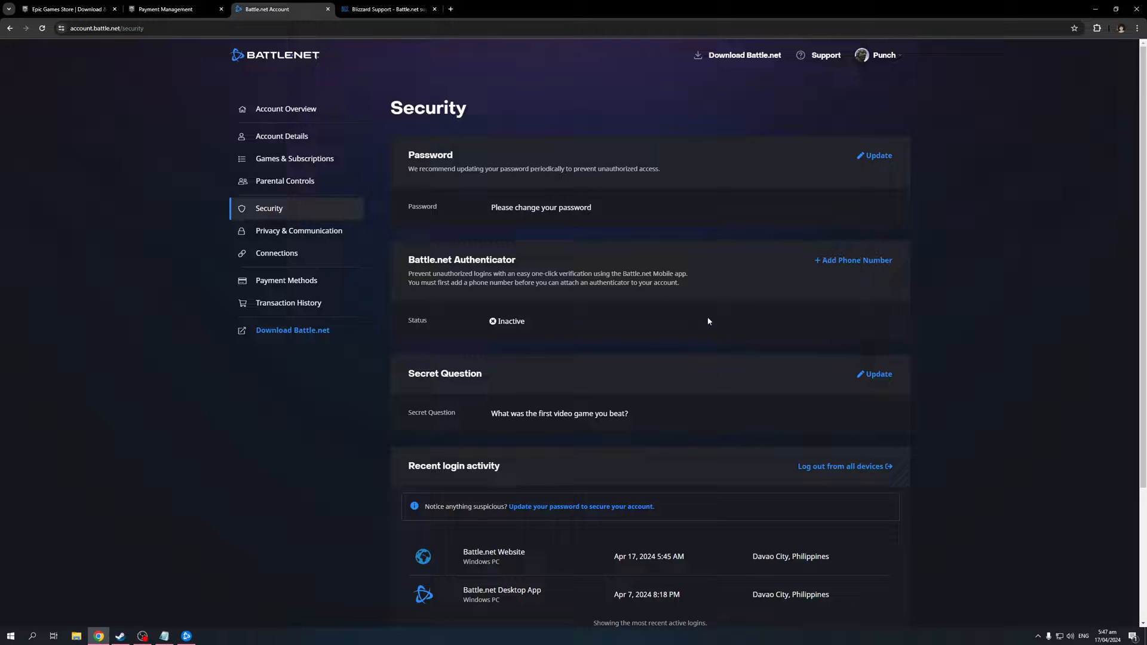
pyautogui.moveTo(619, 320)
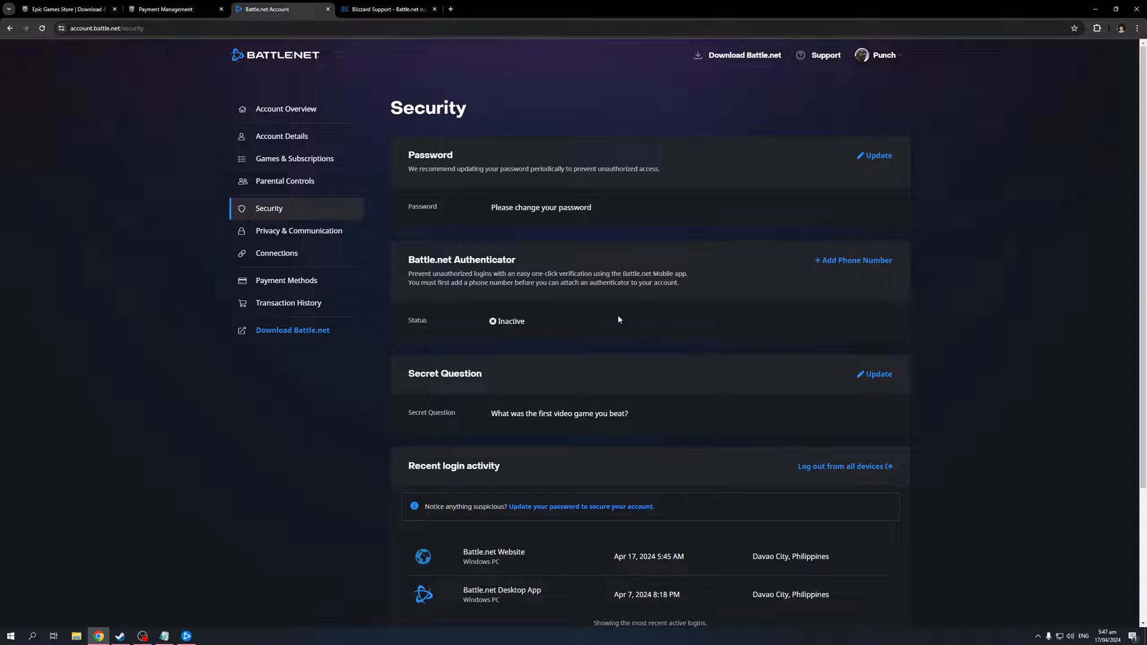
pyautogui.moveTo(598, 447)
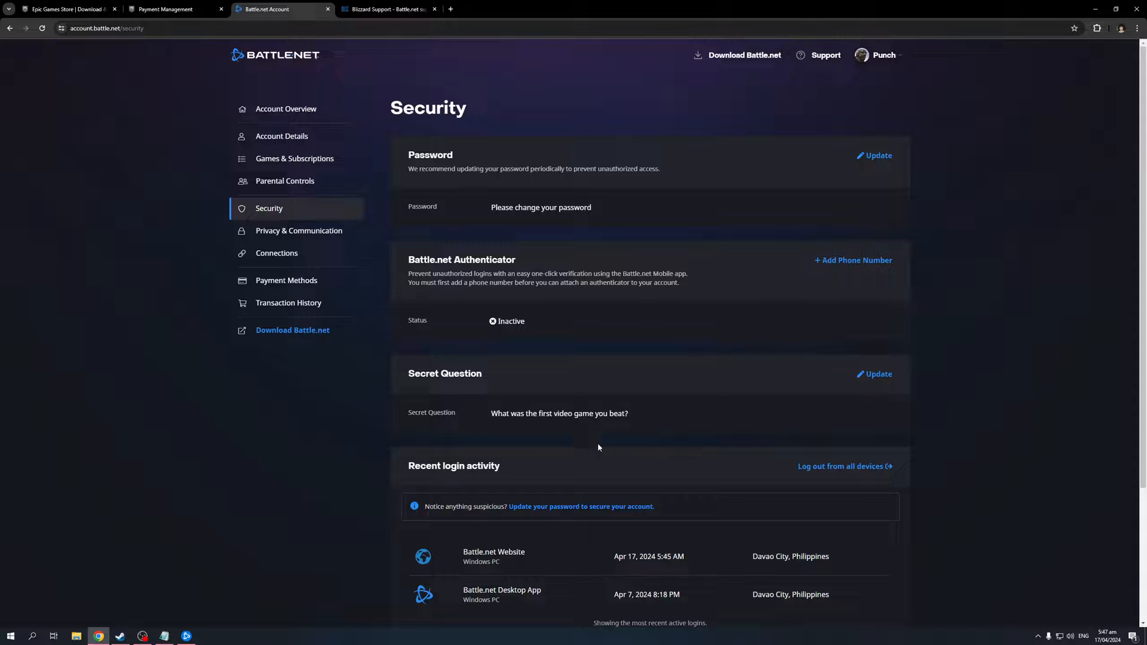
pyautogui.moveTo(556, 335)
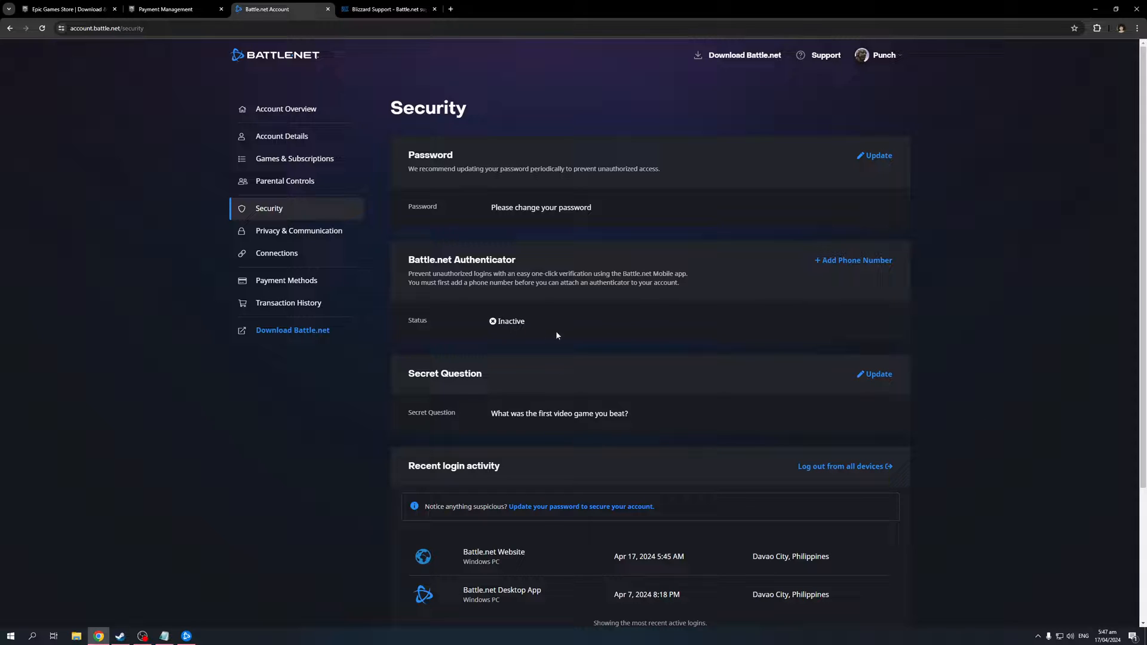
pyautogui.moveTo(864, 320)
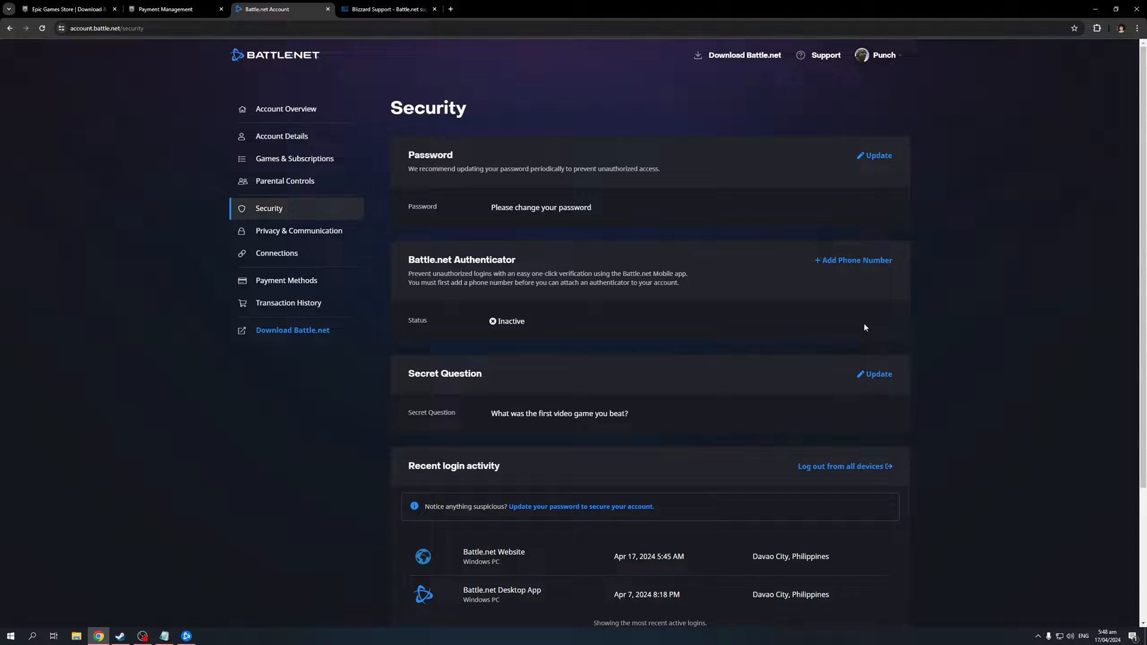
pyautogui.moveTo(837, 338)
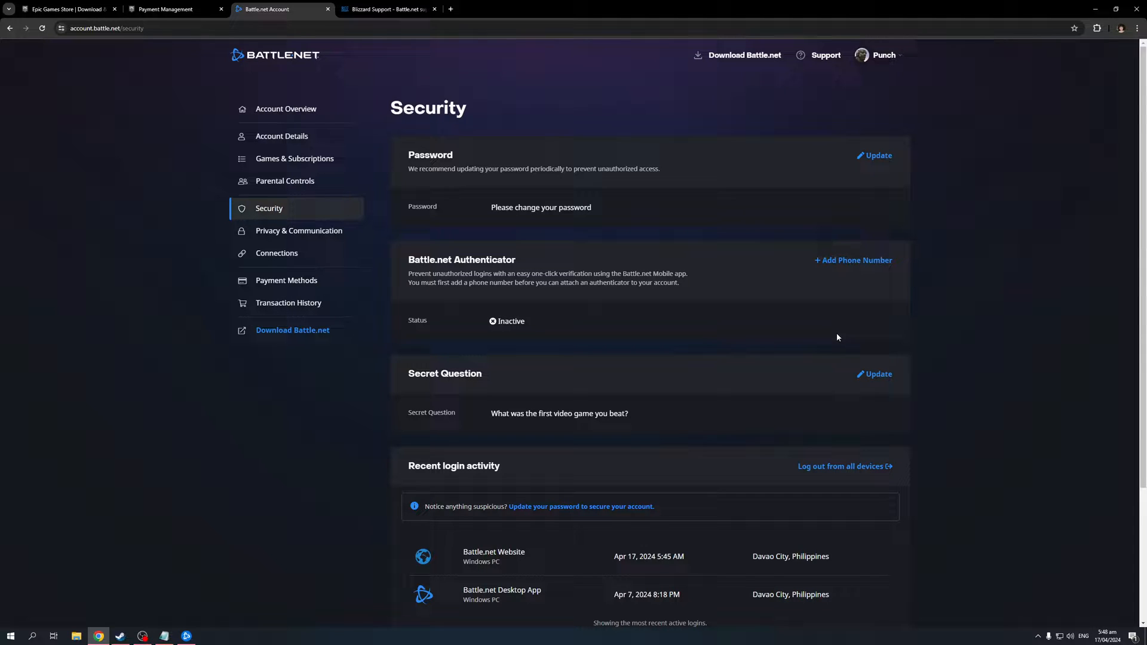
pyautogui.moveTo(834, 323)
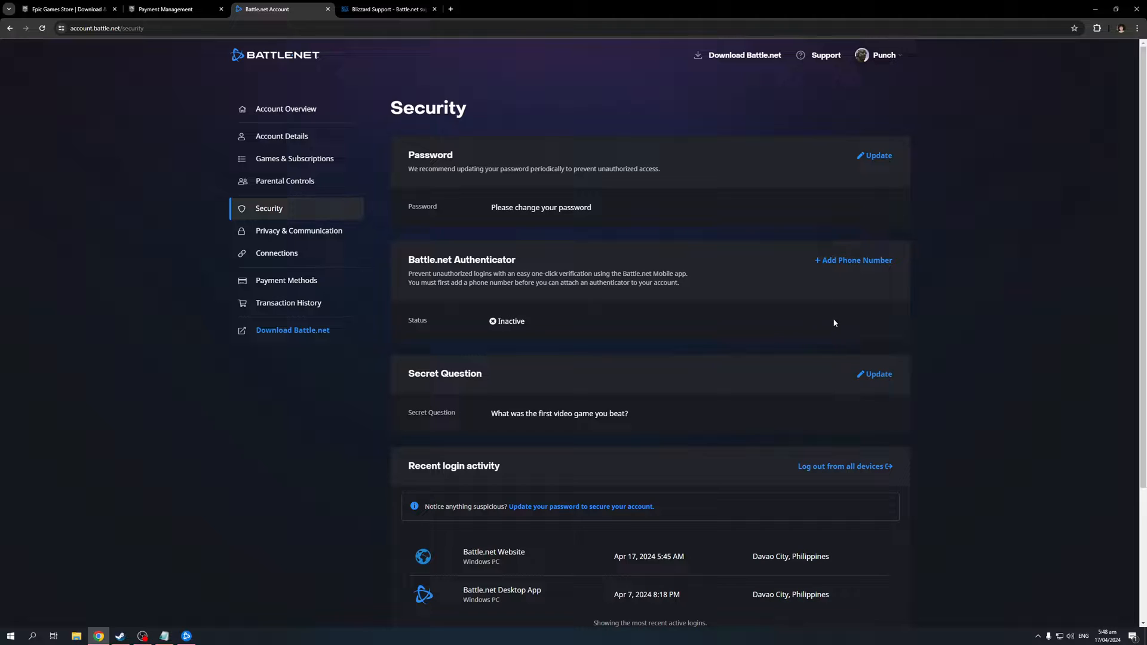
pyautogui.moveTo(859, 326)
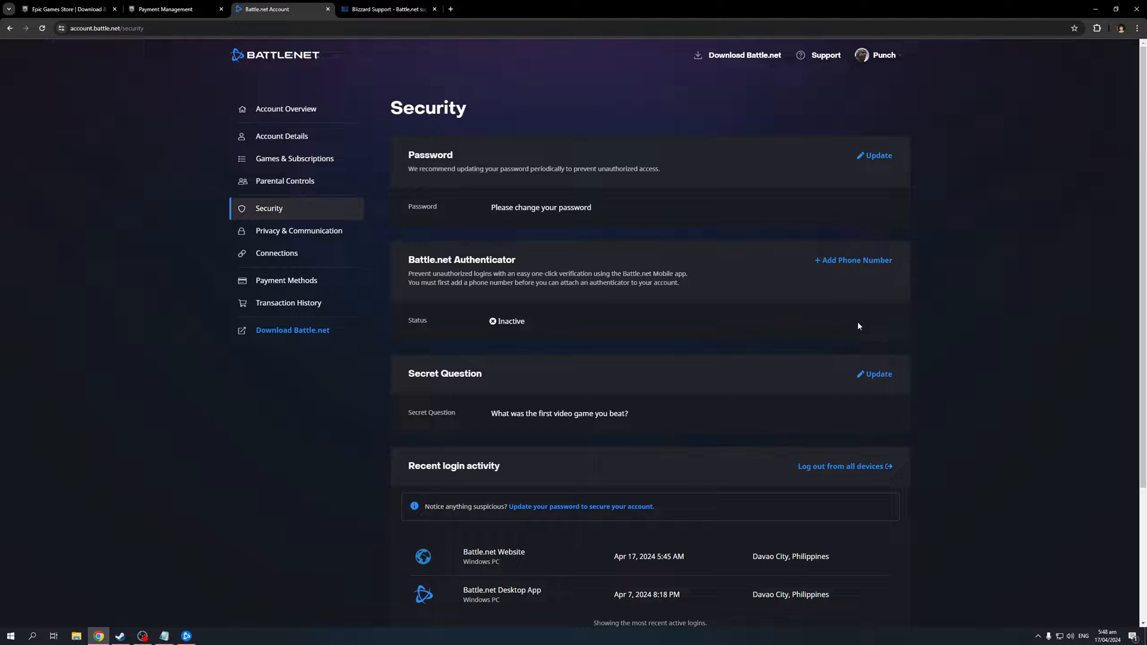
pyautogui.moveTo(470, 257)
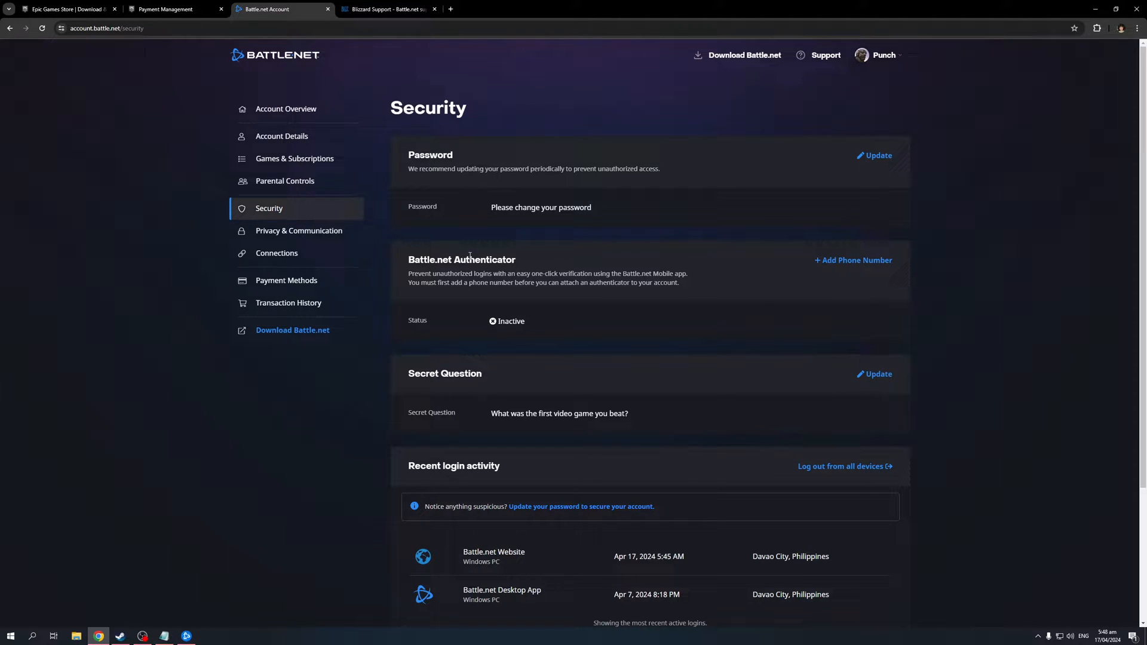
pyautogui.moveTo(542, 322)
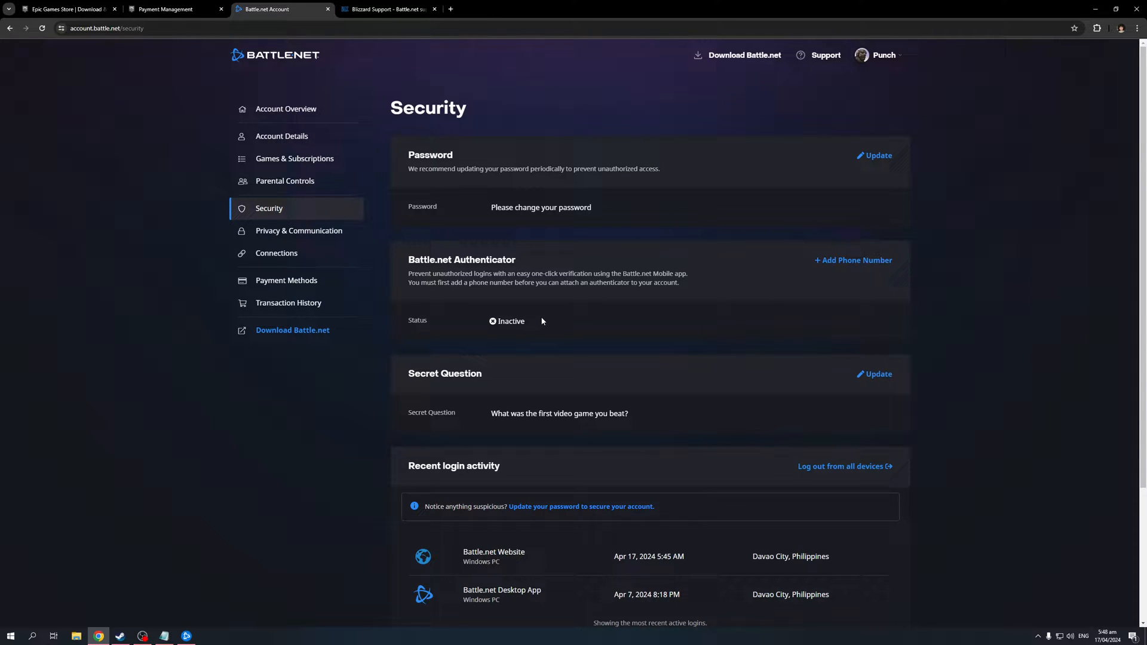
pyautogui.moveTo(402, 273)
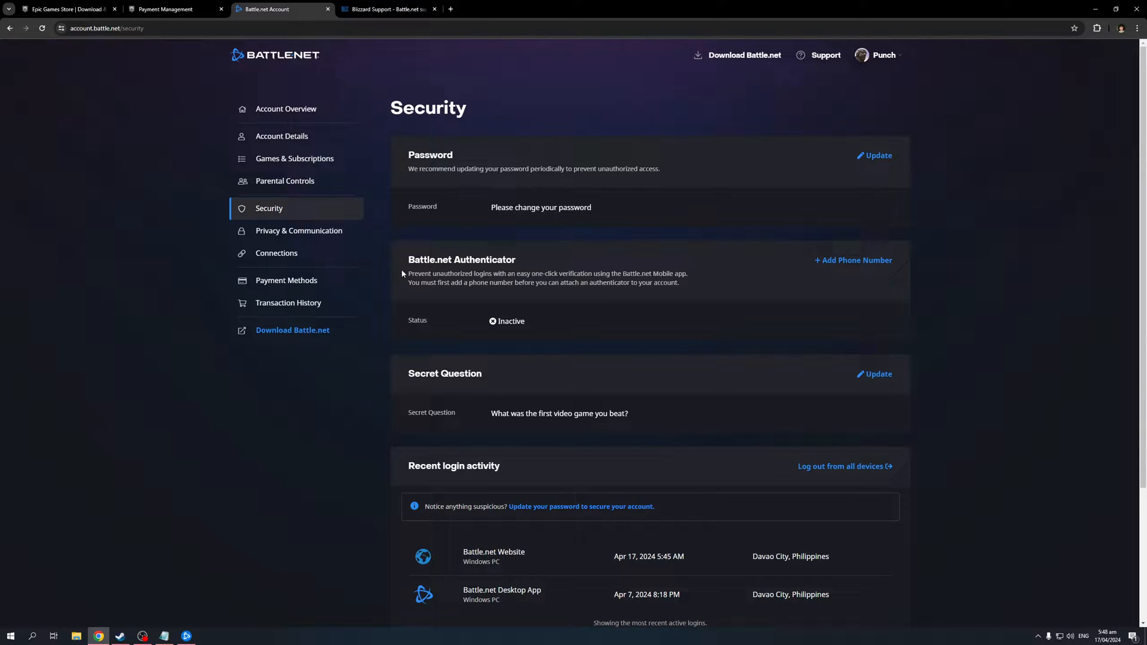
pyautogui.moveTo(545, 344)
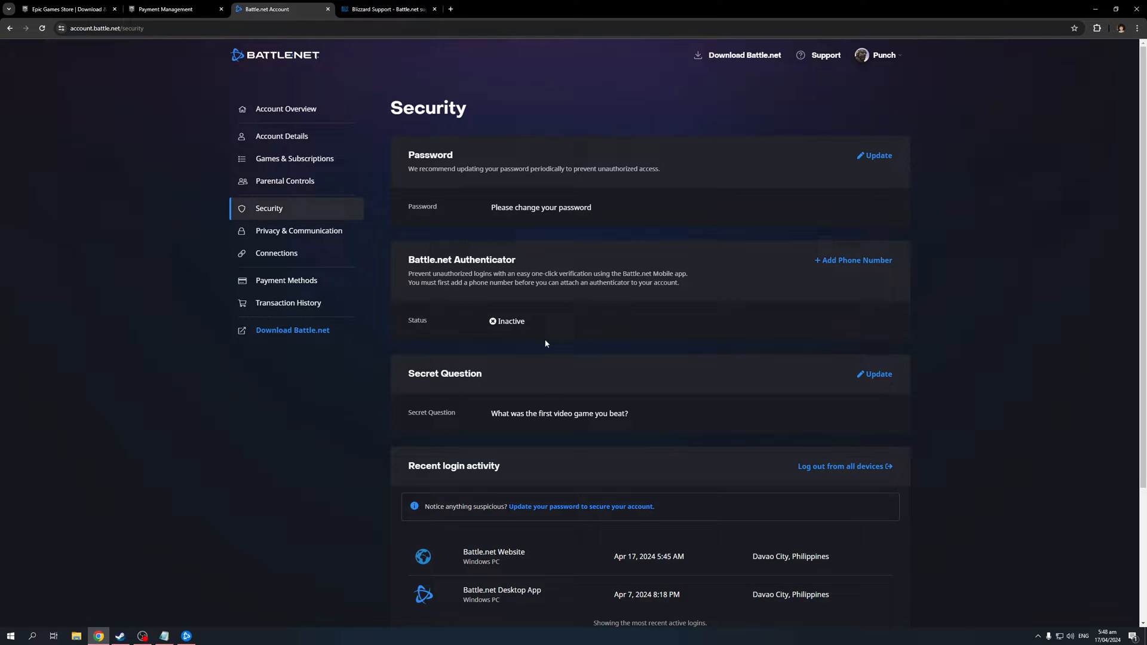
pyautogui.moveTo(309, 170)
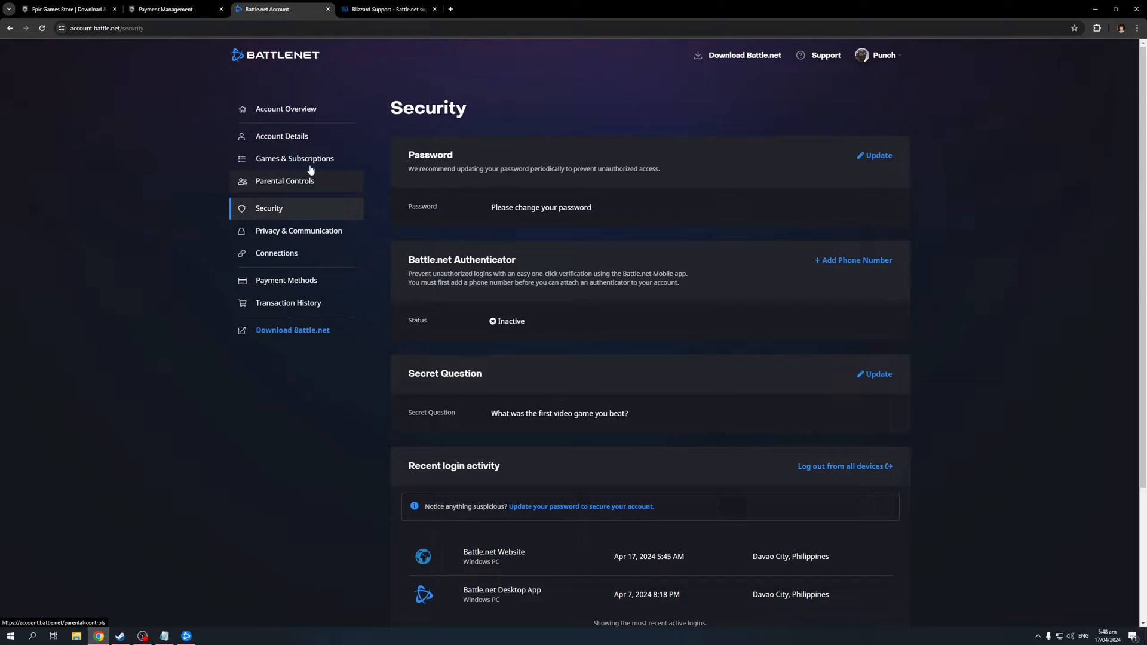
pyautogui.moveTo(294, 159)
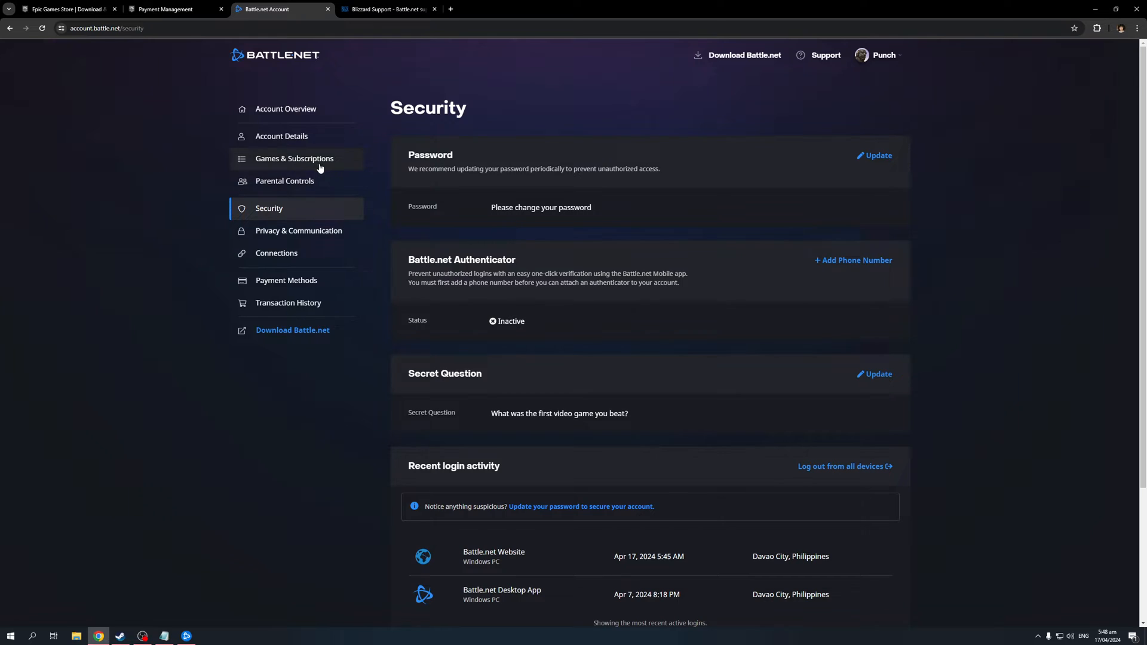
pyautogui.click(294, 157)
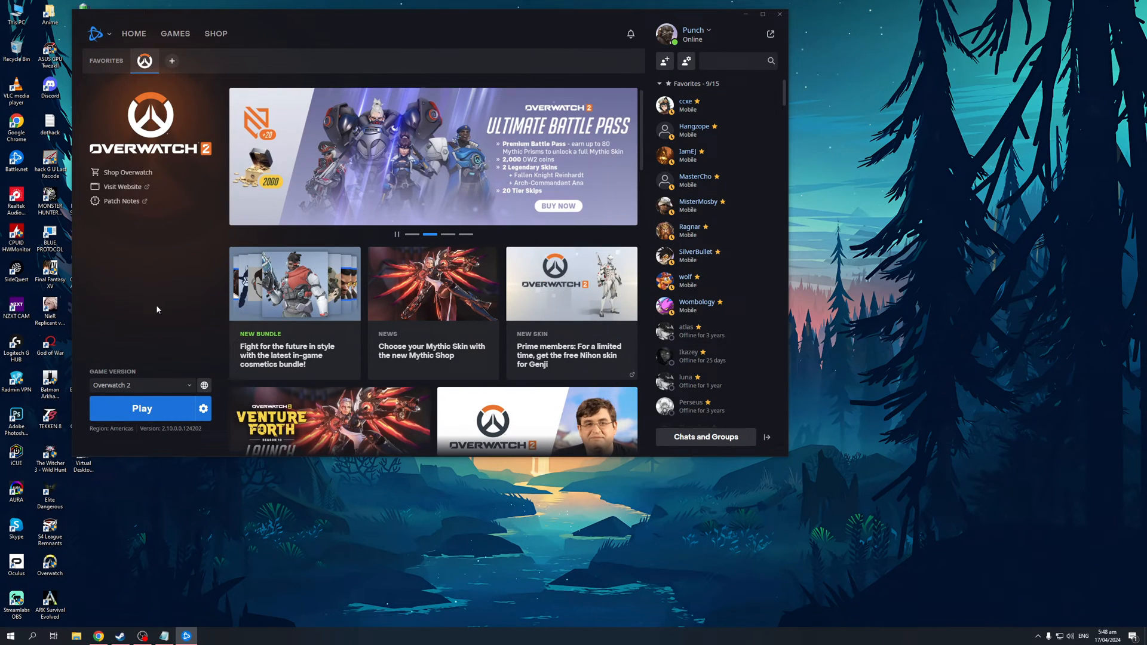
pyautogui.moveTo(195, 300)
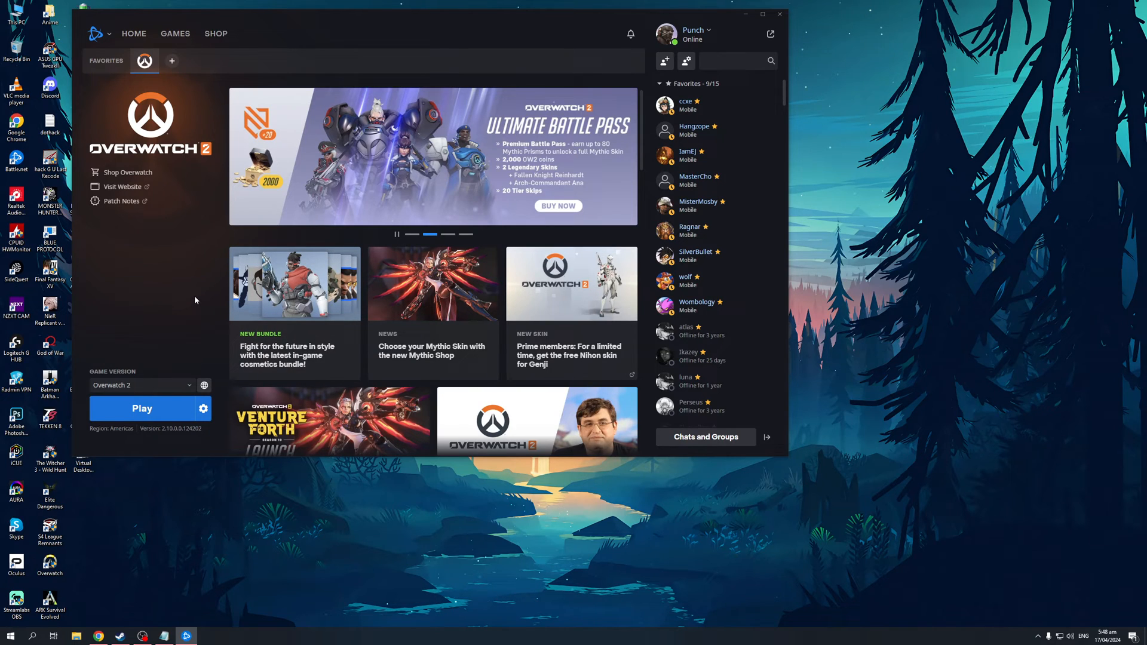